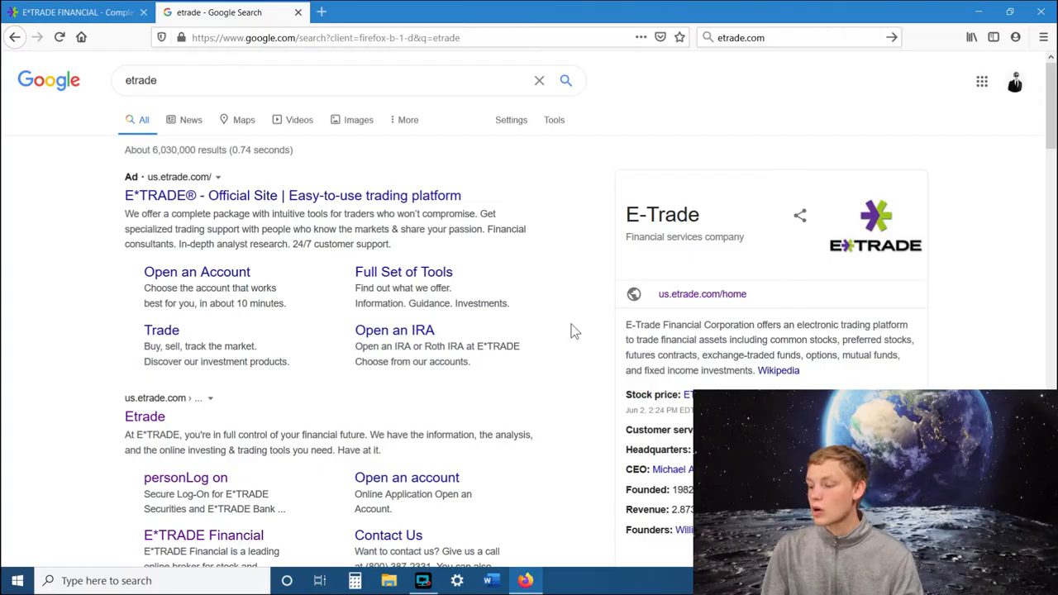
{"action": "mouse_move", "coordinate": [553, 286]}
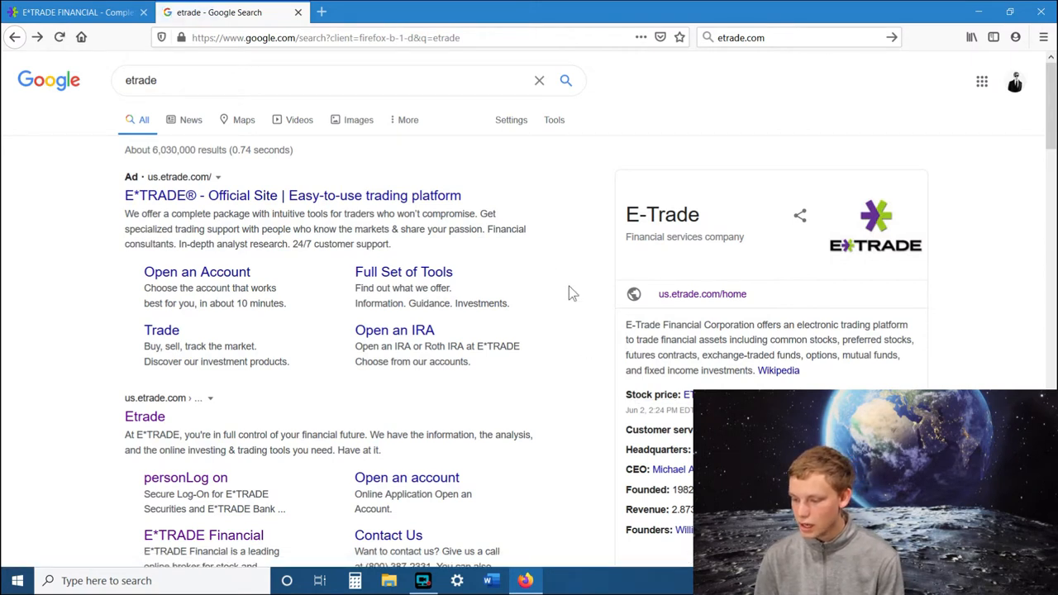
{"action": "mouse_move", "coordinate": [267, 217]}
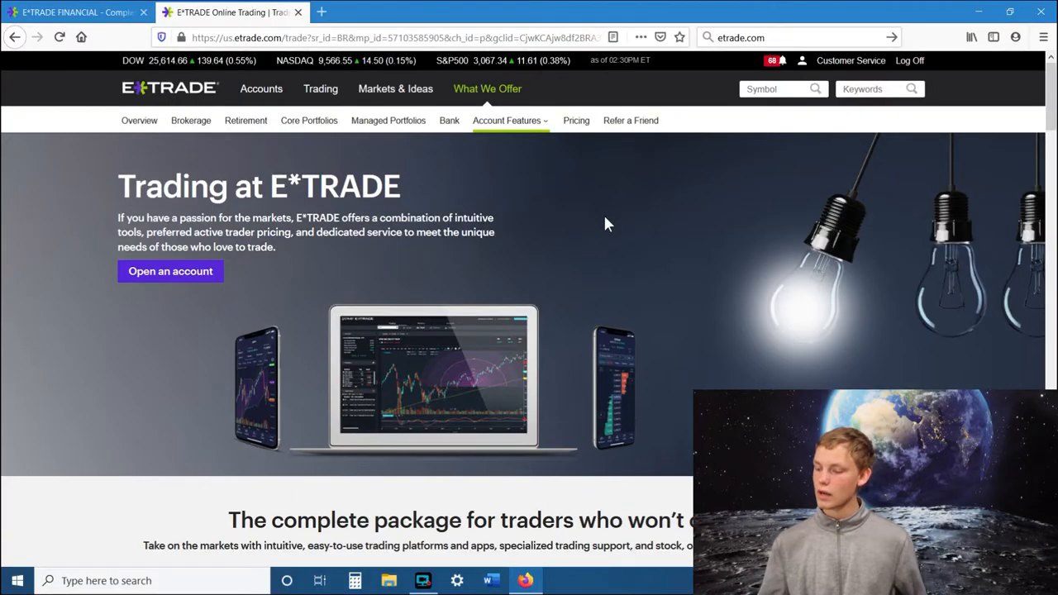
{"action": "mouse_move", "coordinate": [571, 232]}
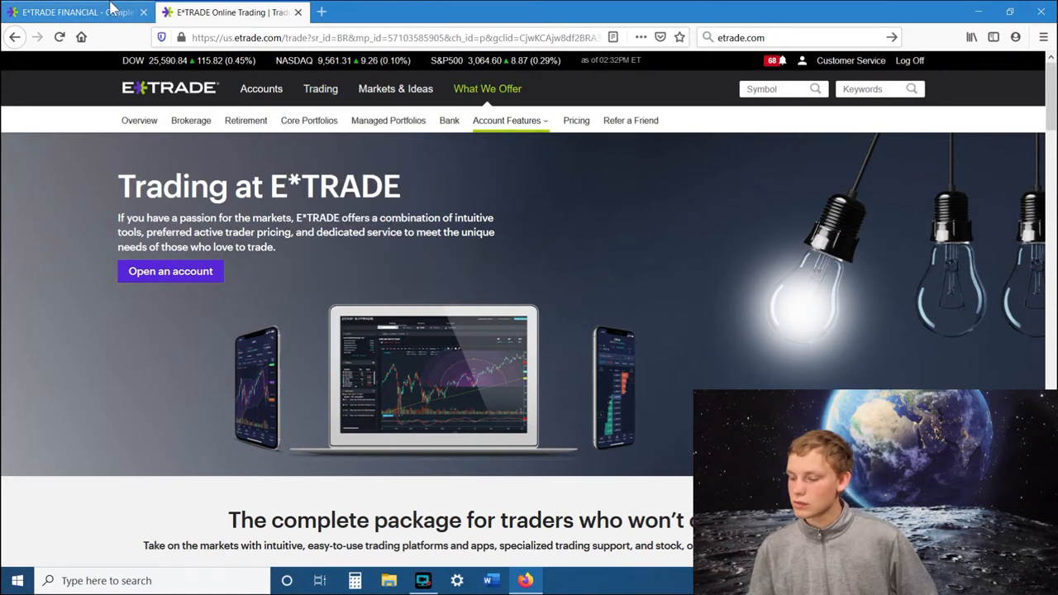
Show the Complete View overview, check the Transfer Money form, and return to the account balances
{"action": "left_click", "coordinate": [261, 89]}
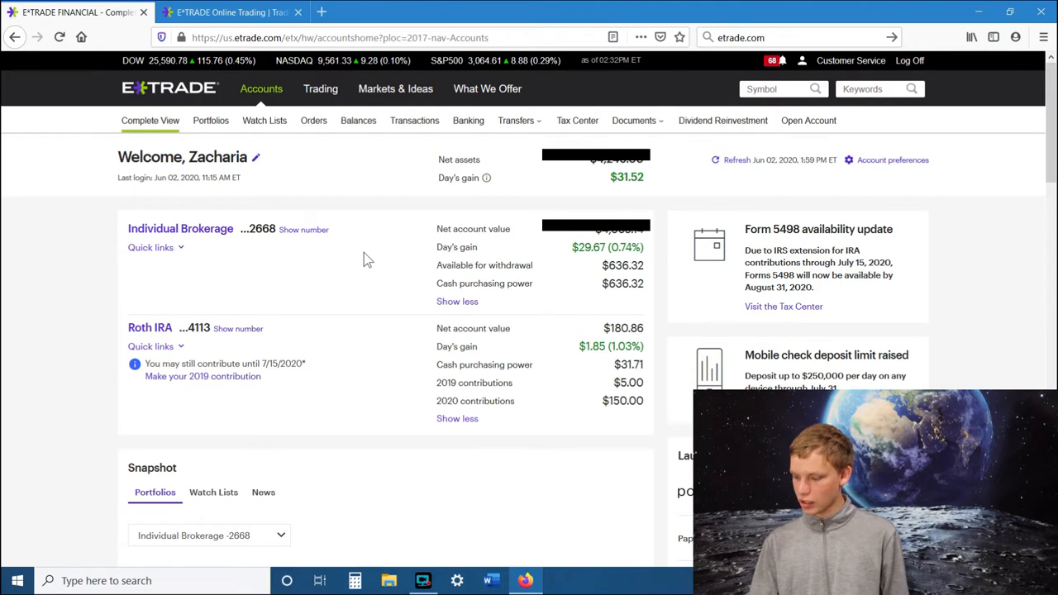
{"action": "mouse_move", "coordinate": [376, 287]}
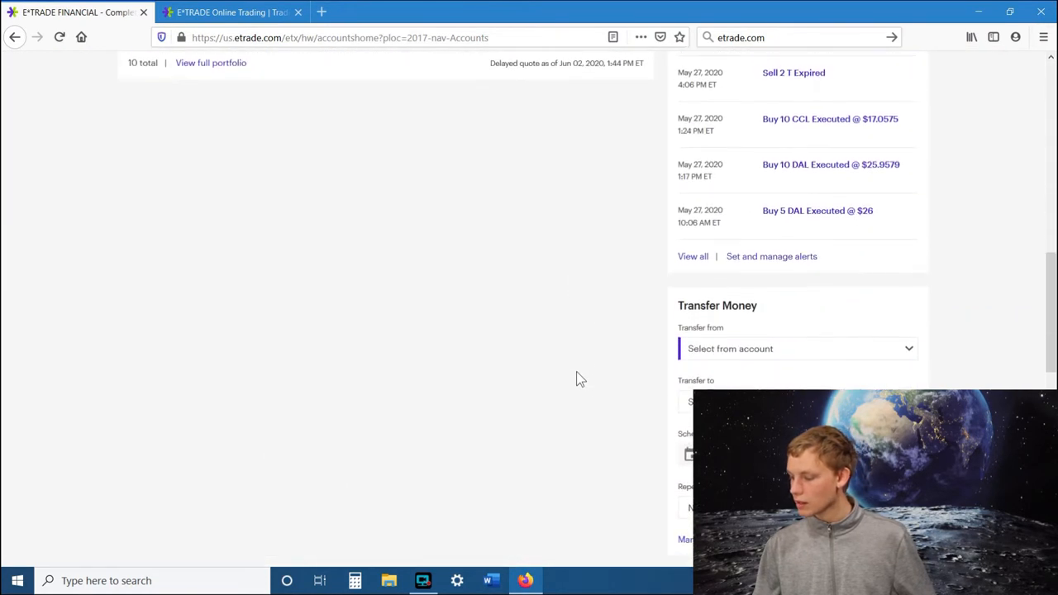
{"action": "scroll", "scroll_direction": "down", "scroll_amount": 3}
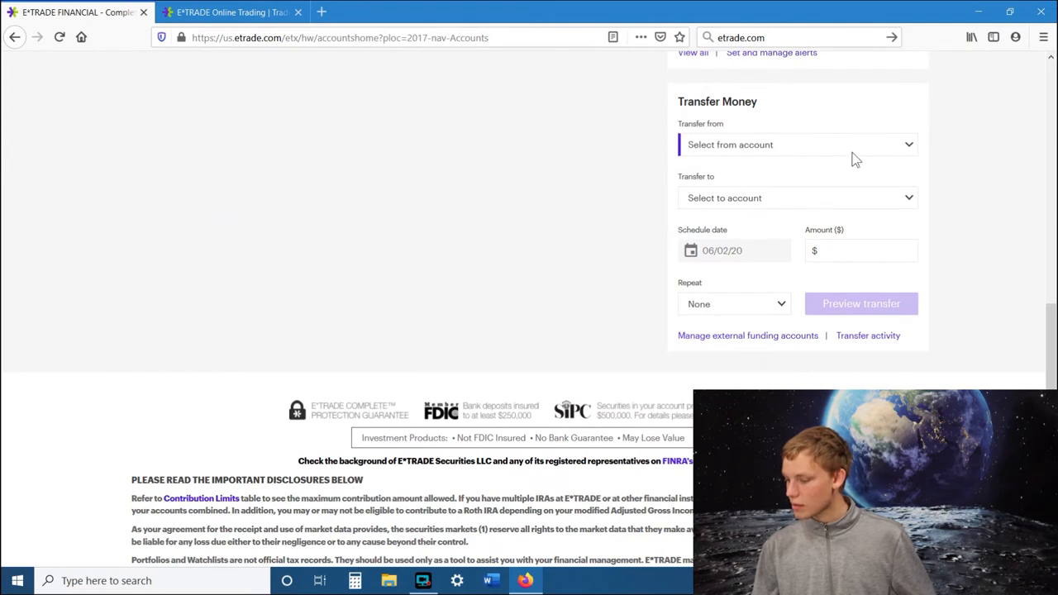
{"action": "left_click", "coordinate": [796, 145]}
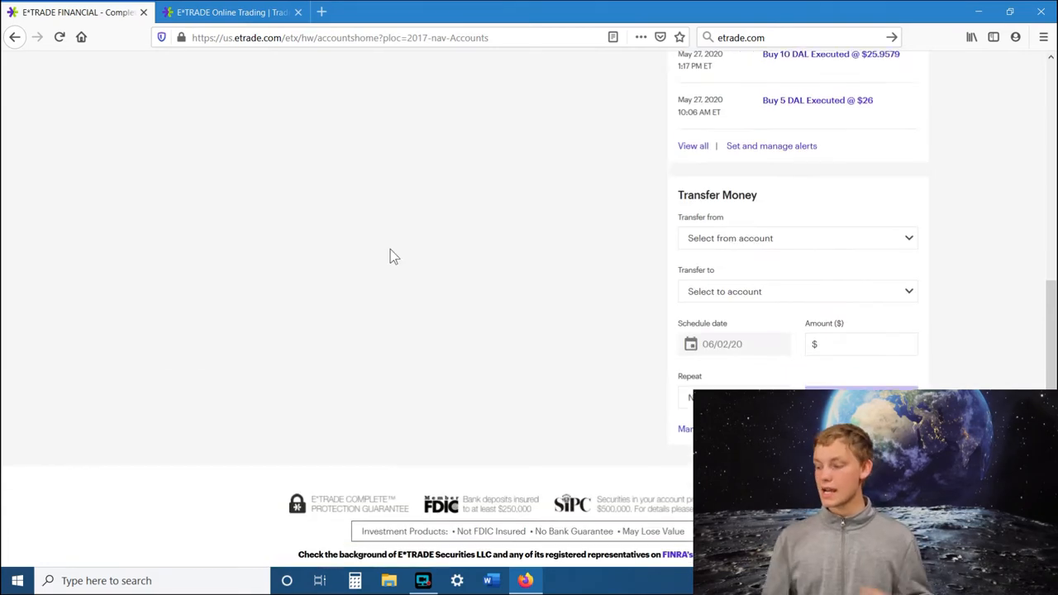
{"action": "scroll", "scroll_direction": "down", "scroll_amount": 3}
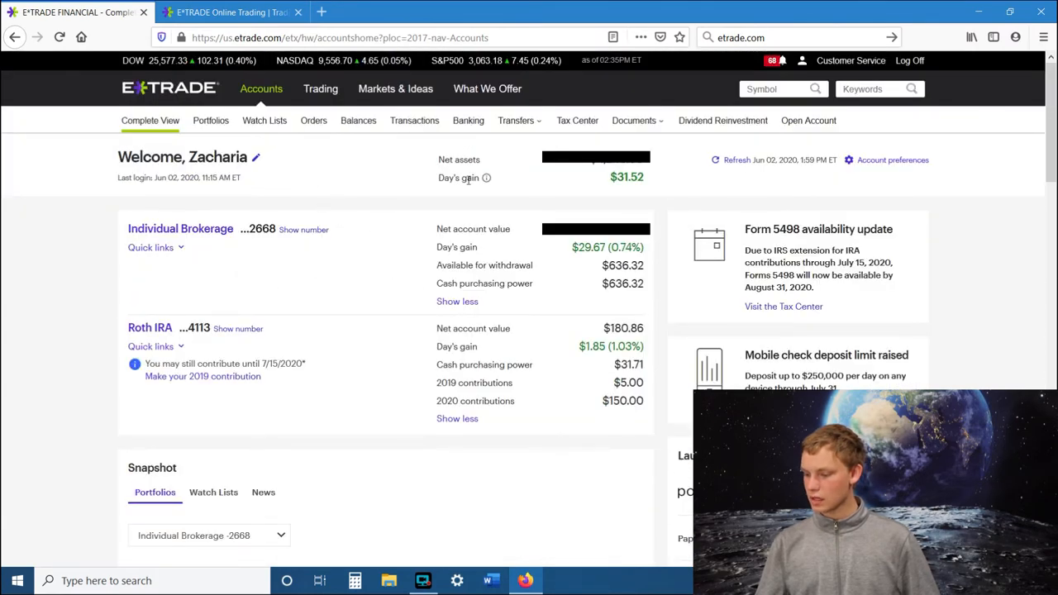
{"action": "mouse_move", "coordinate": [388, 174]}
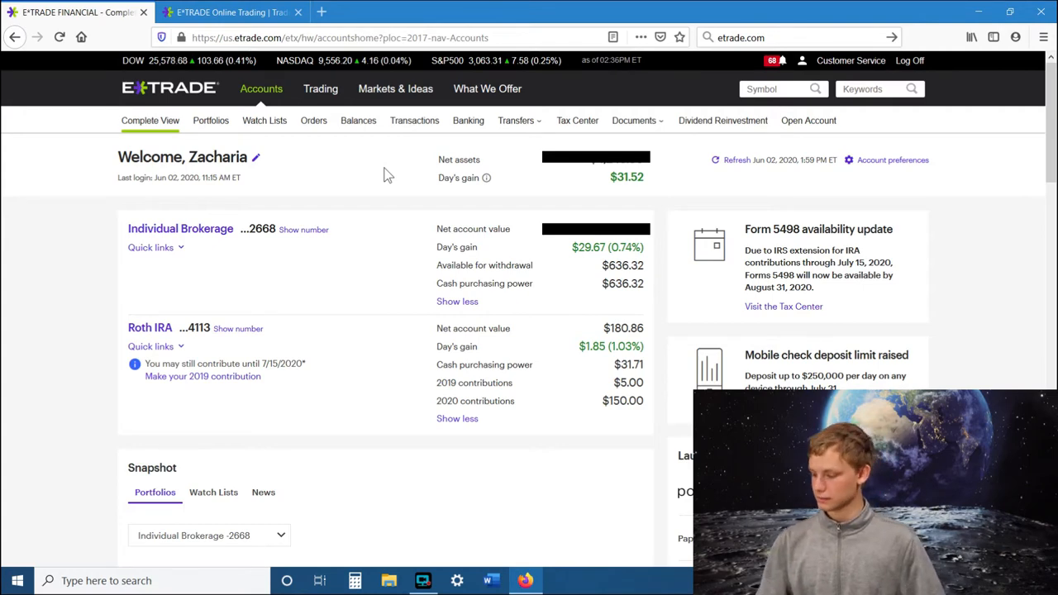
{"action": "scroll", "scroll_direction": "down", "scroll_amount": 3}
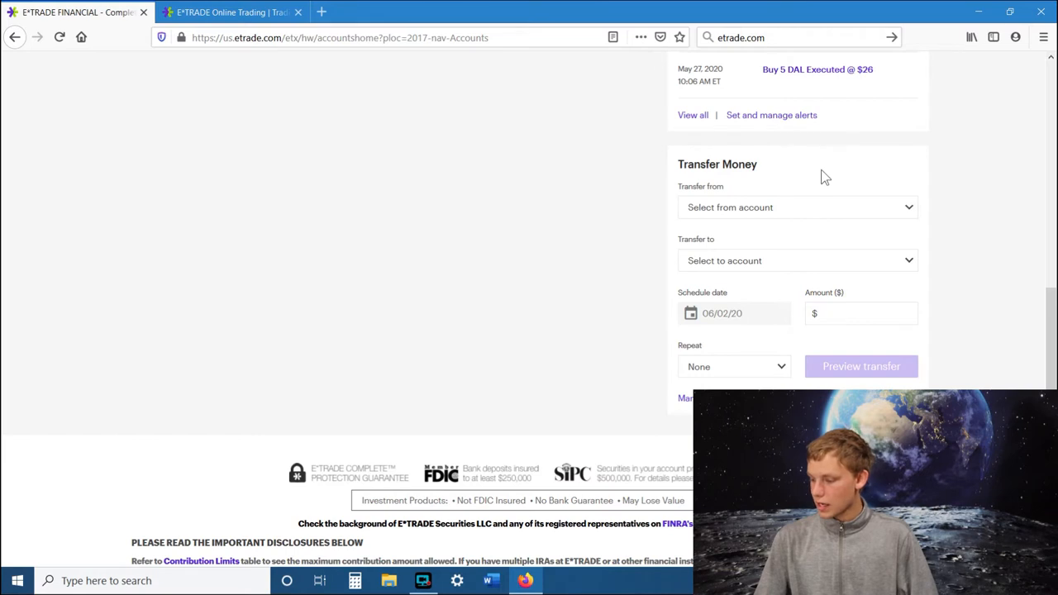
Transfer from external account -6003 to Individual Brokerage -2668
{"action": "left_click", "coordinate": [796, 207]}
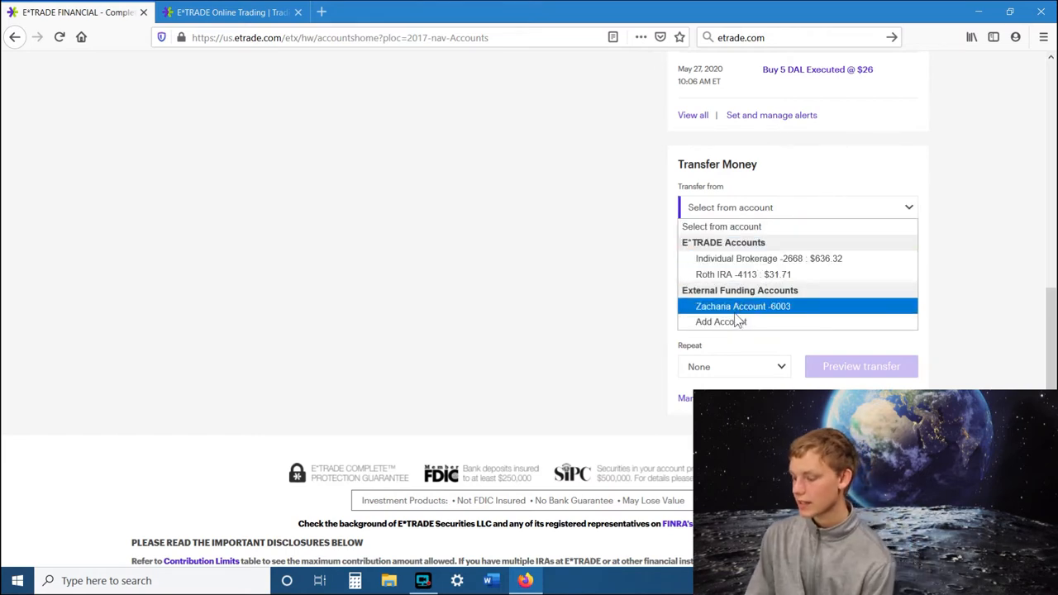
{"action": "left_click", "coordinate": [743, 306]}
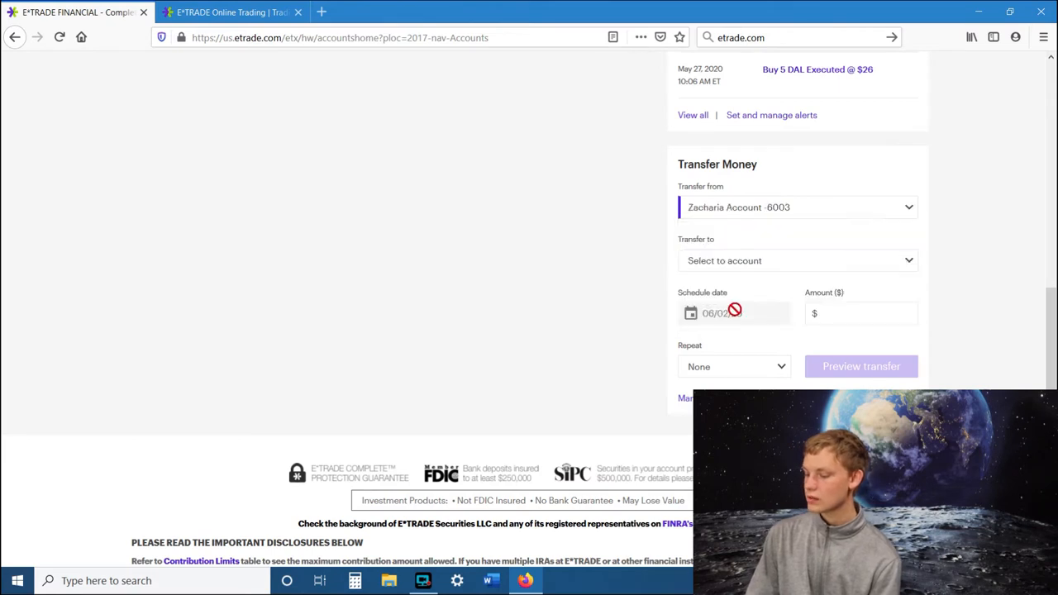
{"action": "left_click", "coordinate": [796, 260]}
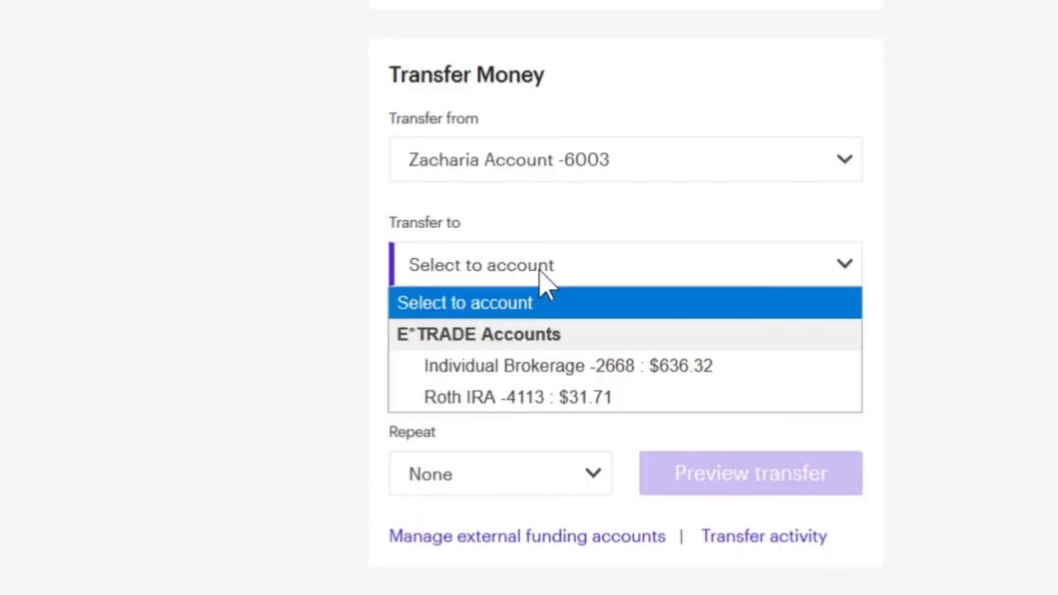
{"action": "mouse_move", "coordinate": [567, 366]}
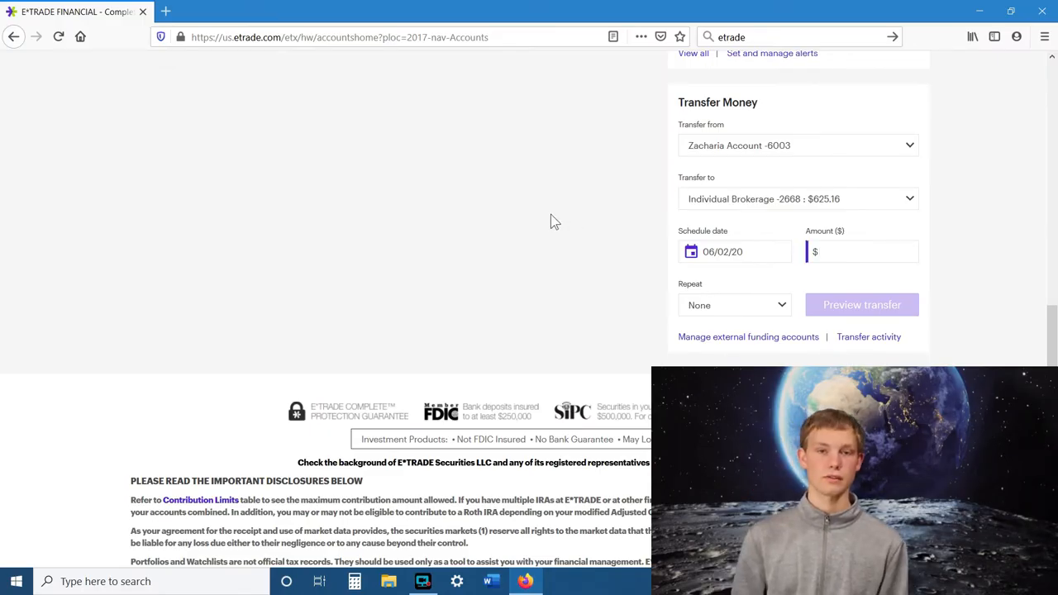
{"action": "left_click", "coordinate": [860, 252]}
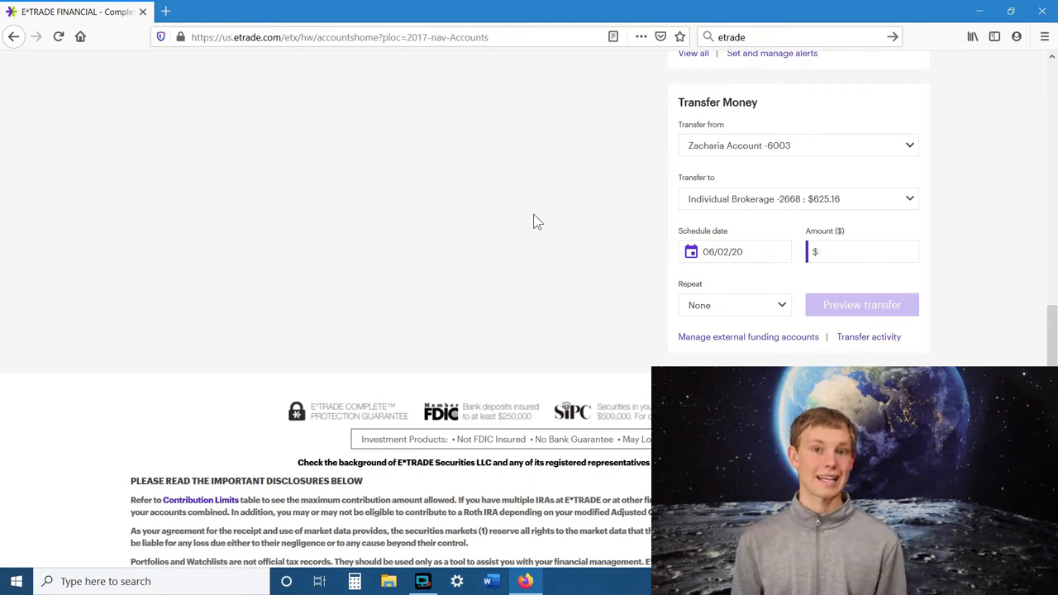
{"action": "left_click", "coordinate": [860, 252]}
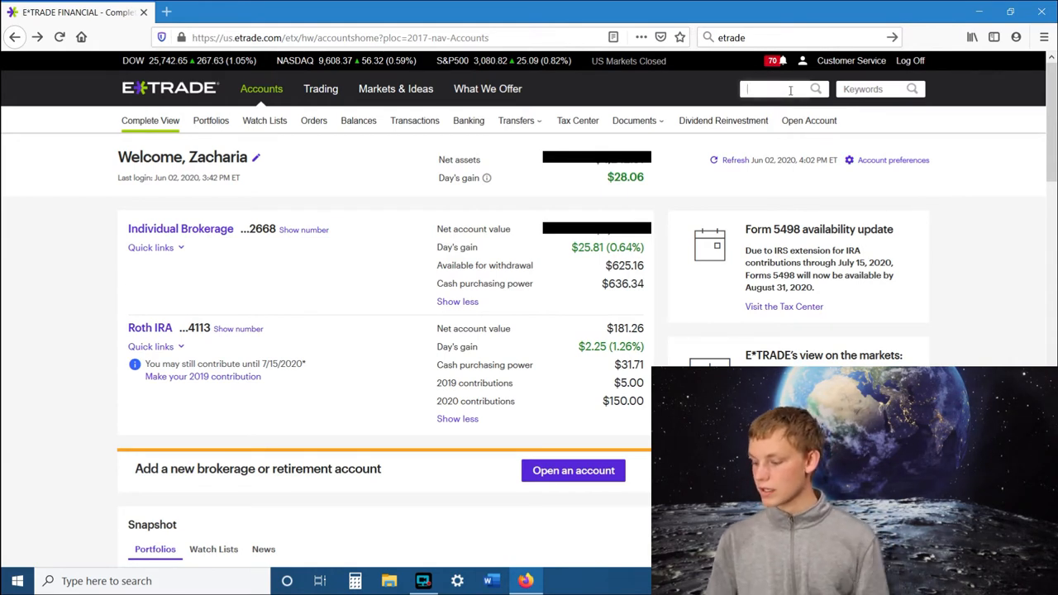
{"action": "type", "text": "ame"}
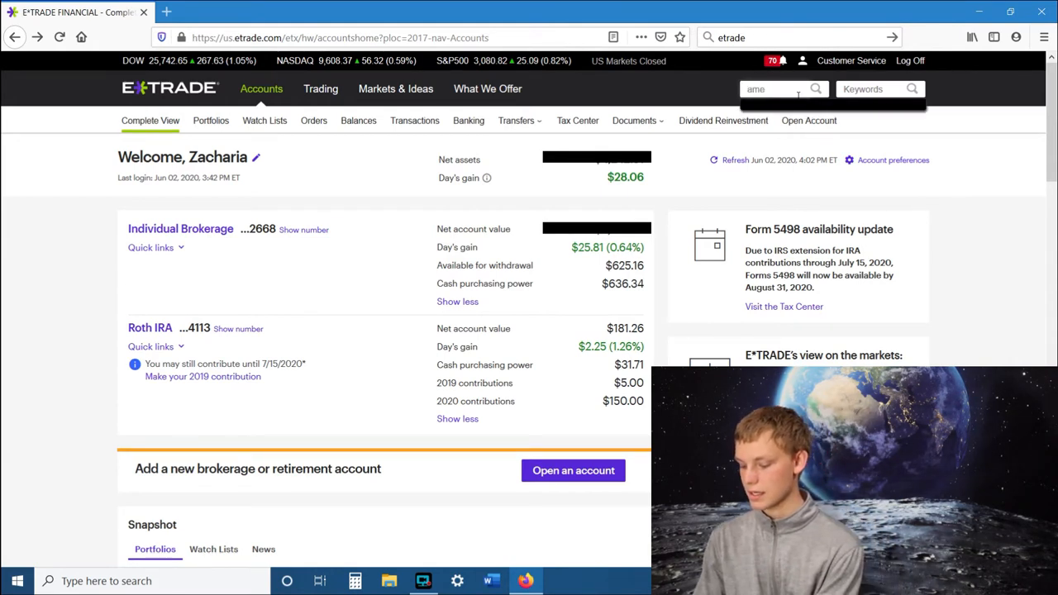
{"action": "type", "text": "american airl"}
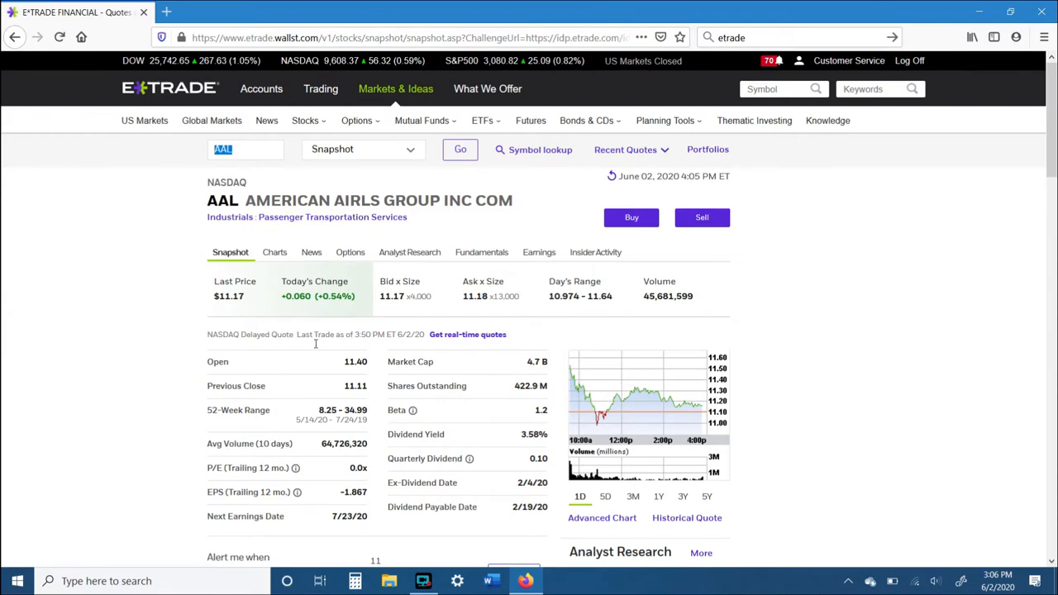
{"action": "mouse_move", "coordinate": [207, 360]}
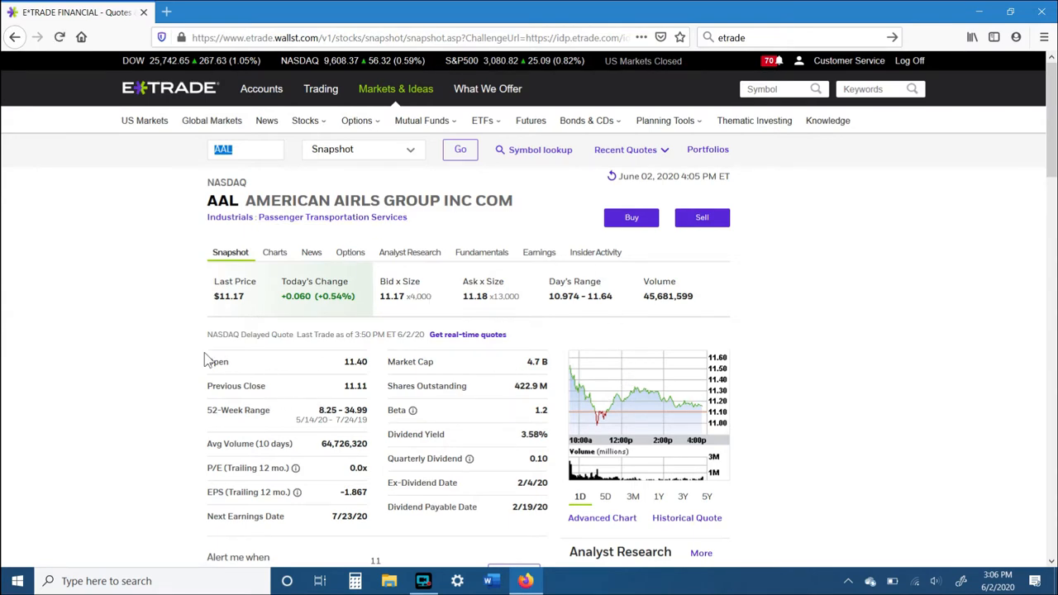
{"action": "scroll", "scroll_direction": "down", "scroll_amount": 3}
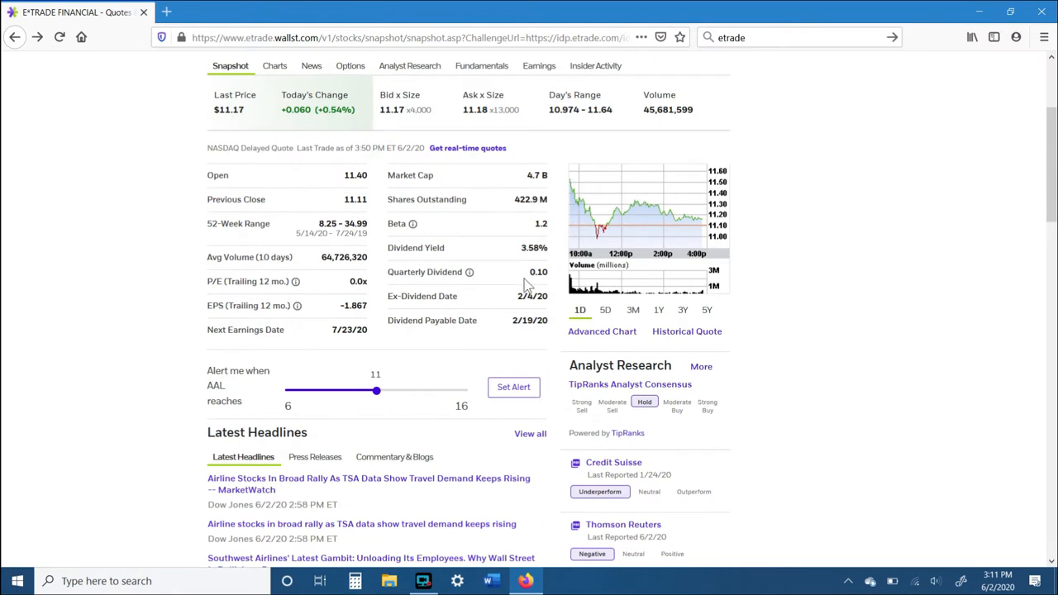
{"action": "mouse_move", "coordinate": [792, 382]}
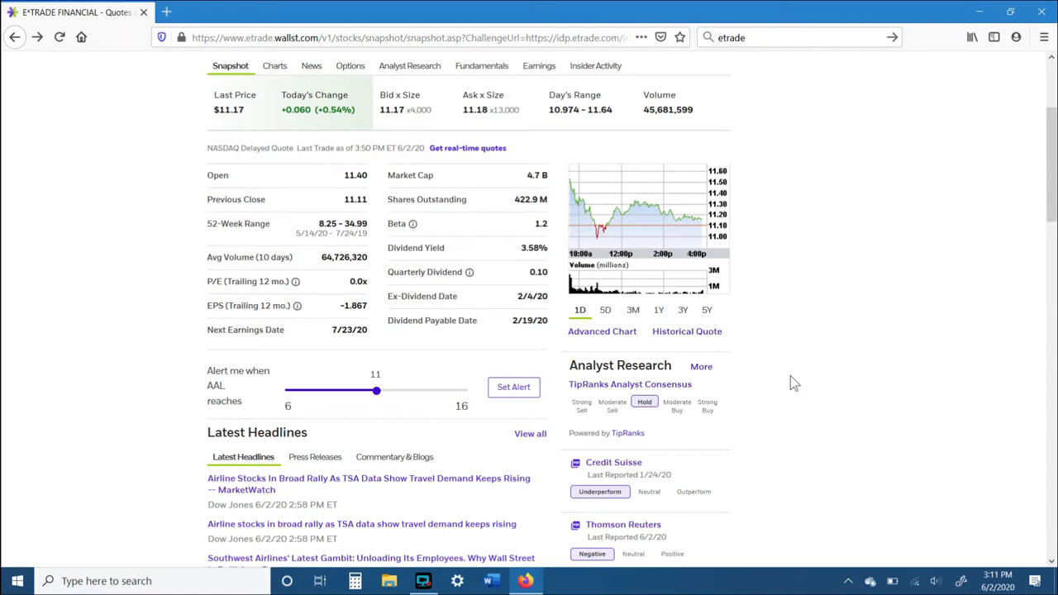
{"action": "scroll", "scroll_direction": "down", "scroll_amount": 3}
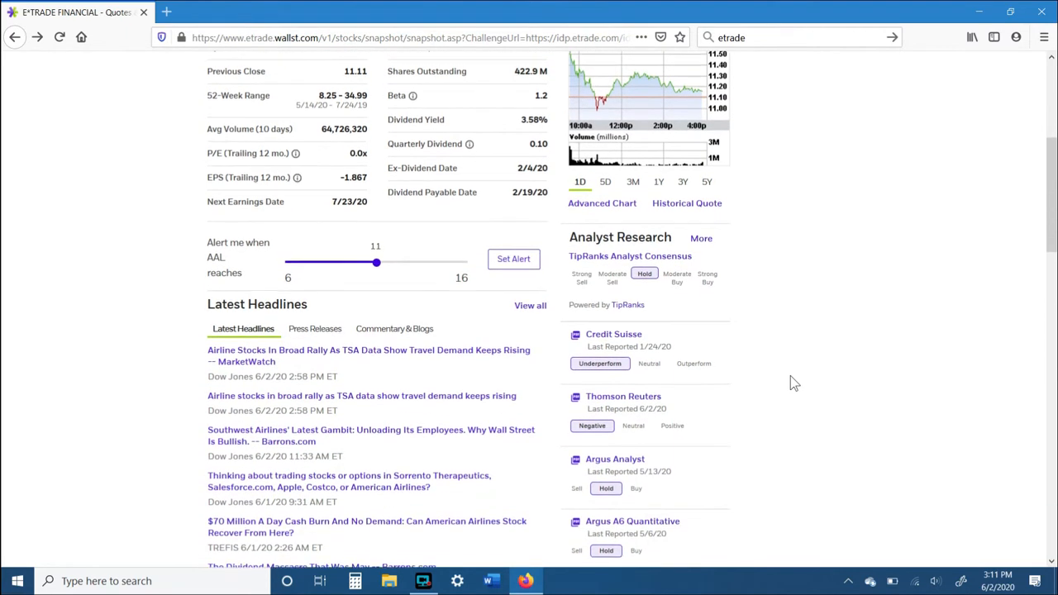
{"action": "scroll", "scroll_direction": "down", "scroll_amount": 3}
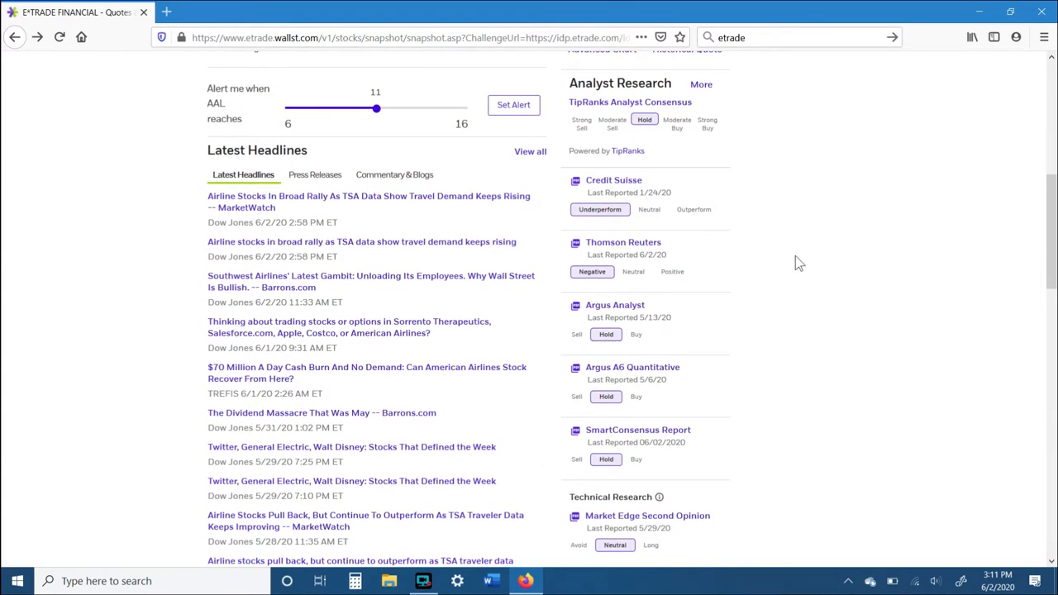
{"action": "mouse_move", "coordinate": [498, 252]}
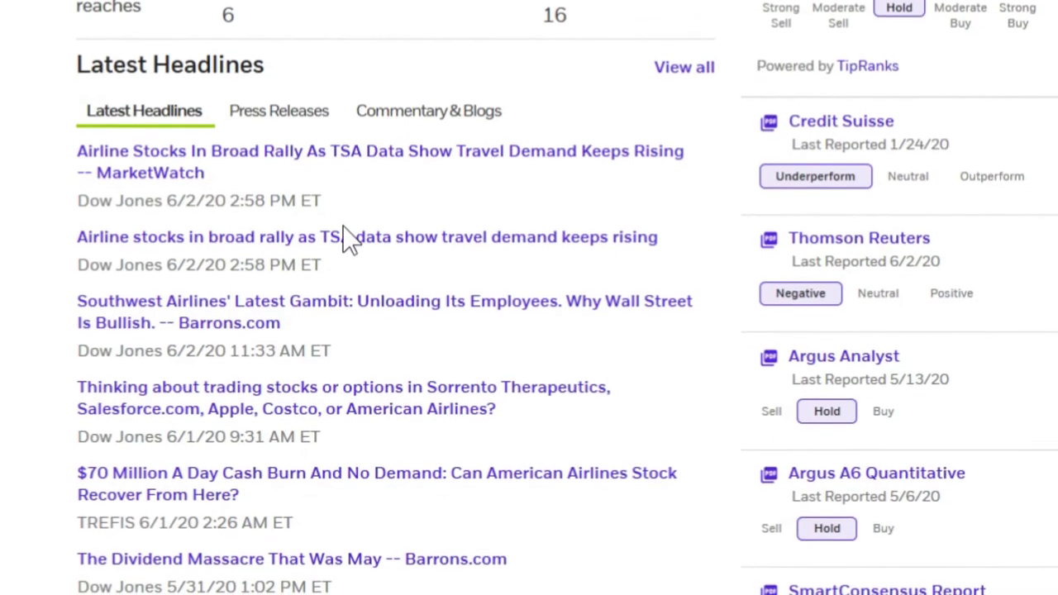
{"action": "scroll", "scroll_direction": "down", "scroll_amount": 3}
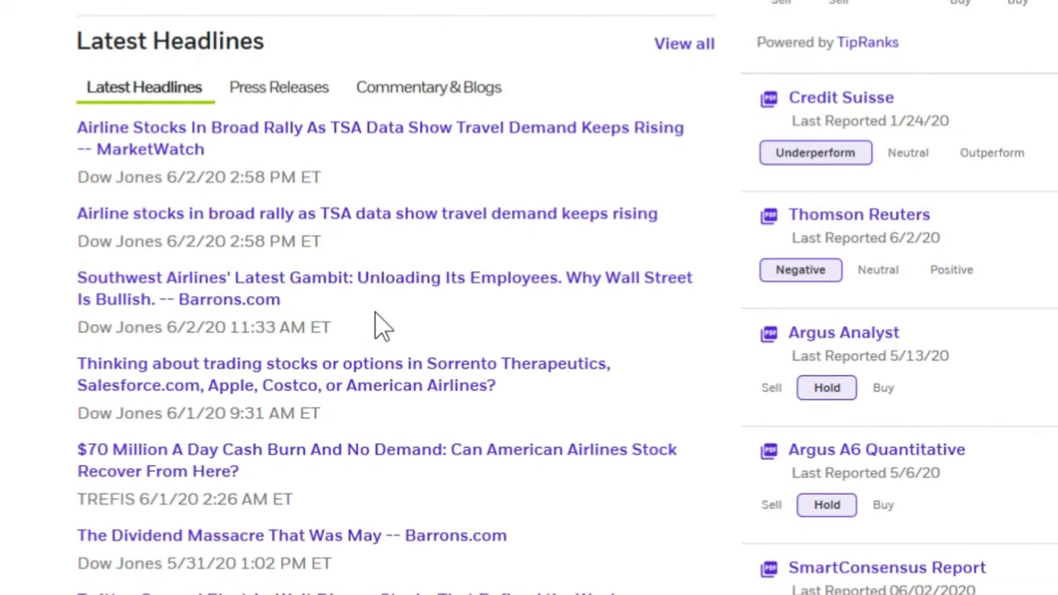
{"action": "scroll", "scroll_direction": "down", "scroll_amount": 3}
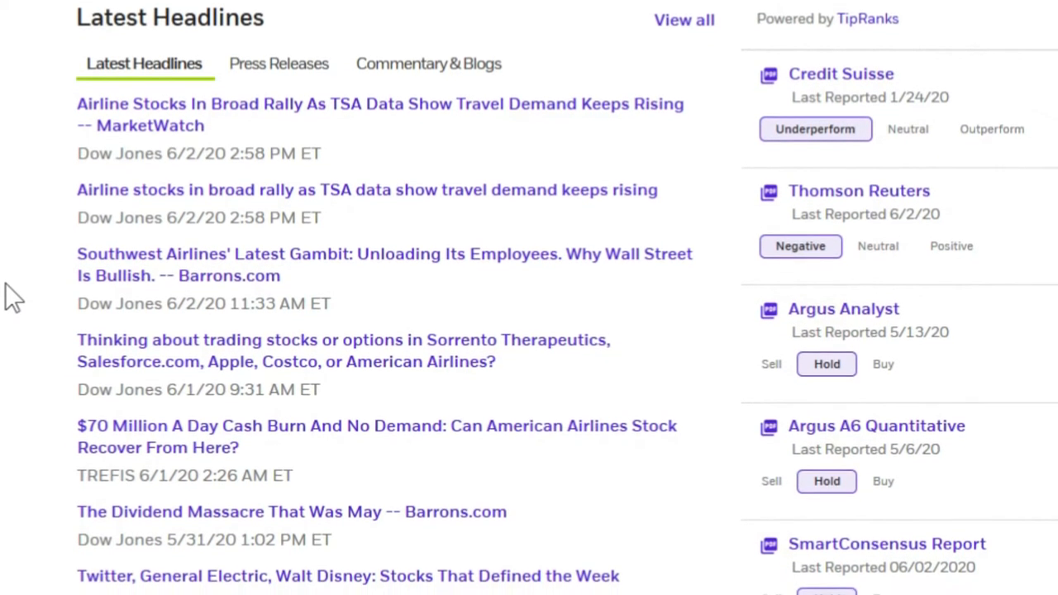
{"action": "scroll", "scroll_direction": "down", "scroll_amount": 3}
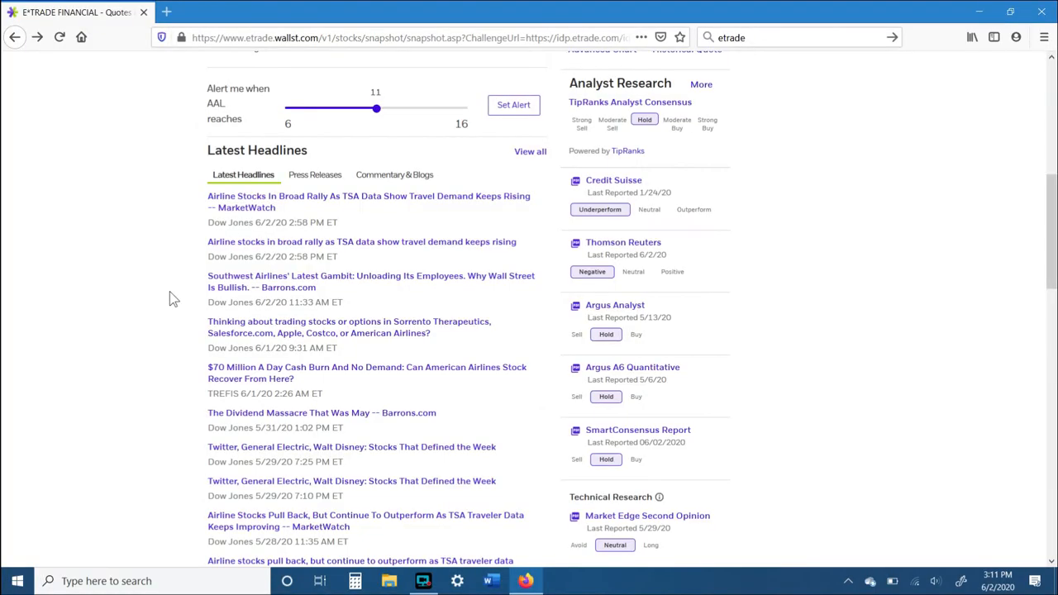
{"action": "scroll", "scroll_direction": "up", "scroll_amount": 3}
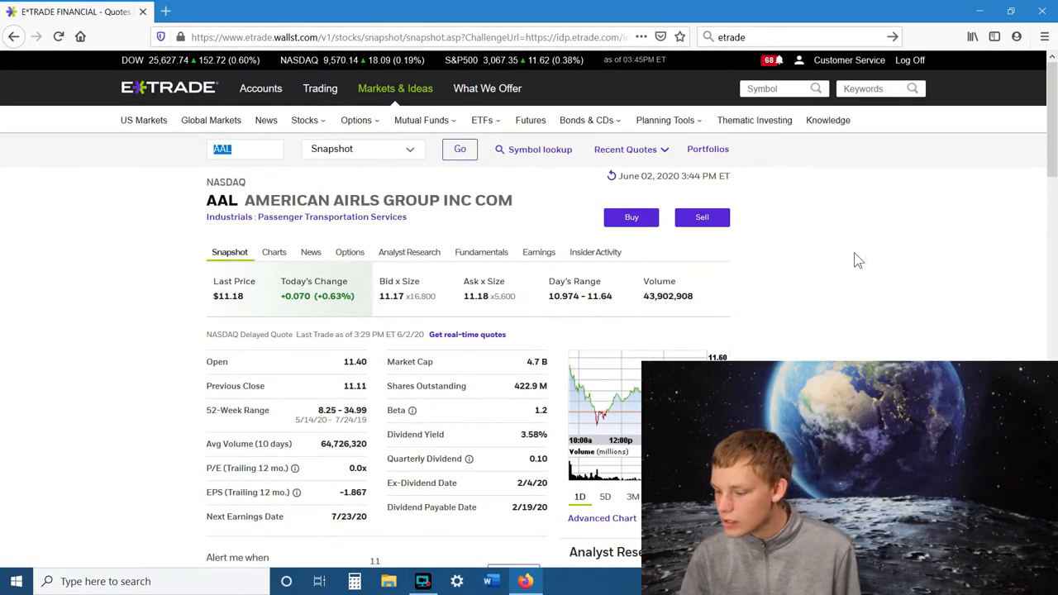
Start a Buy order from the American Airlines (AAL) quote snapshot
{"action": "scroll", "scroll_direction": "down", "scroll_amount": 3}
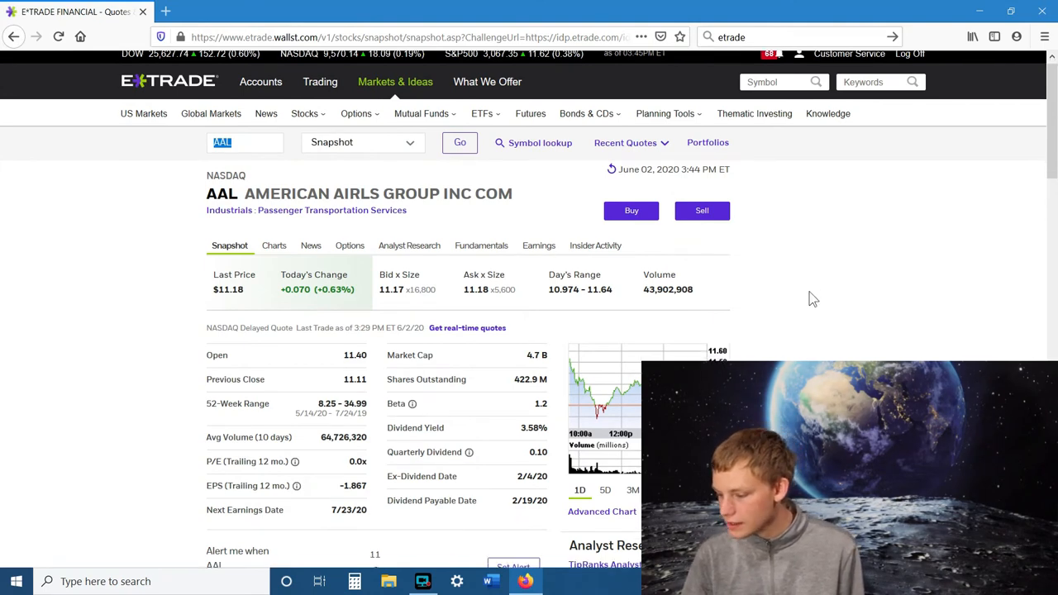
{"action": "scroll", "scroll_direction": "down", "scroll_amount": 3}
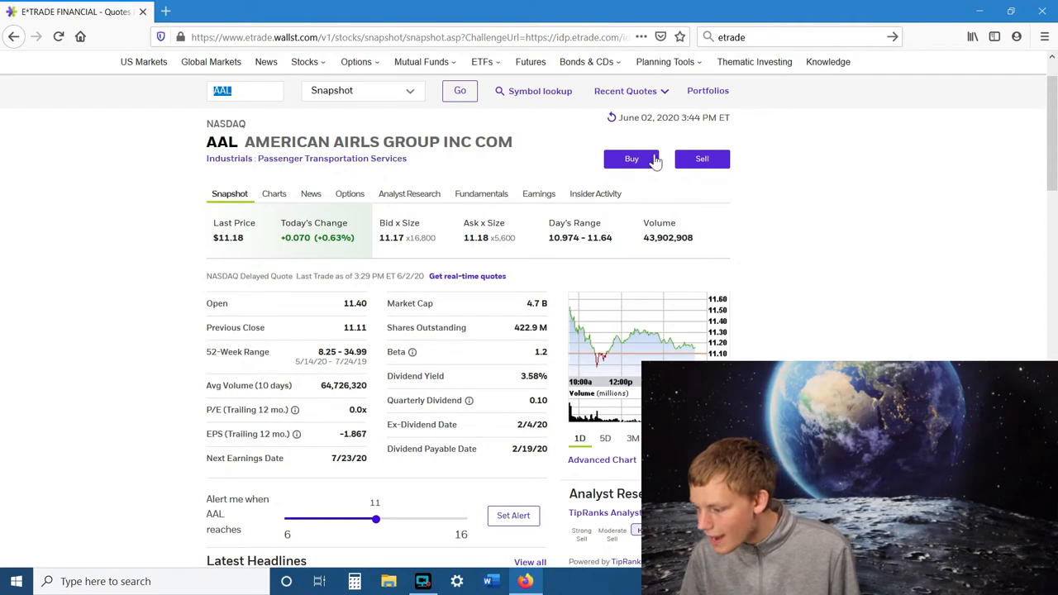
{"action": "left_click", "coordinate": [631, 158]}
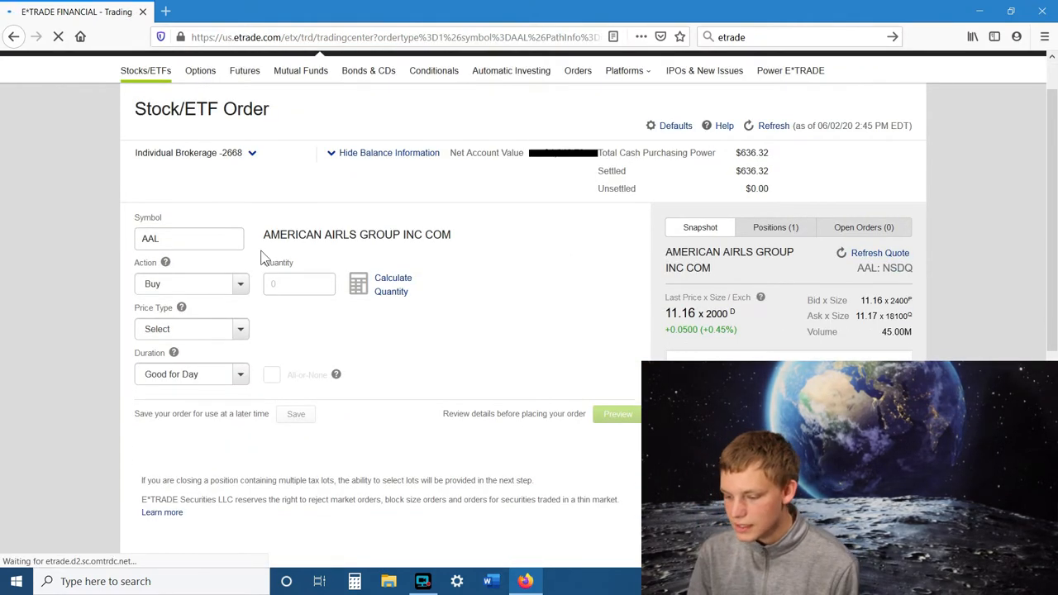
Enter quantity 1, Limit price type, and limit price 11.20 on the AAL buy order
{"action": "left_click", "coordinate": [299, 284]}
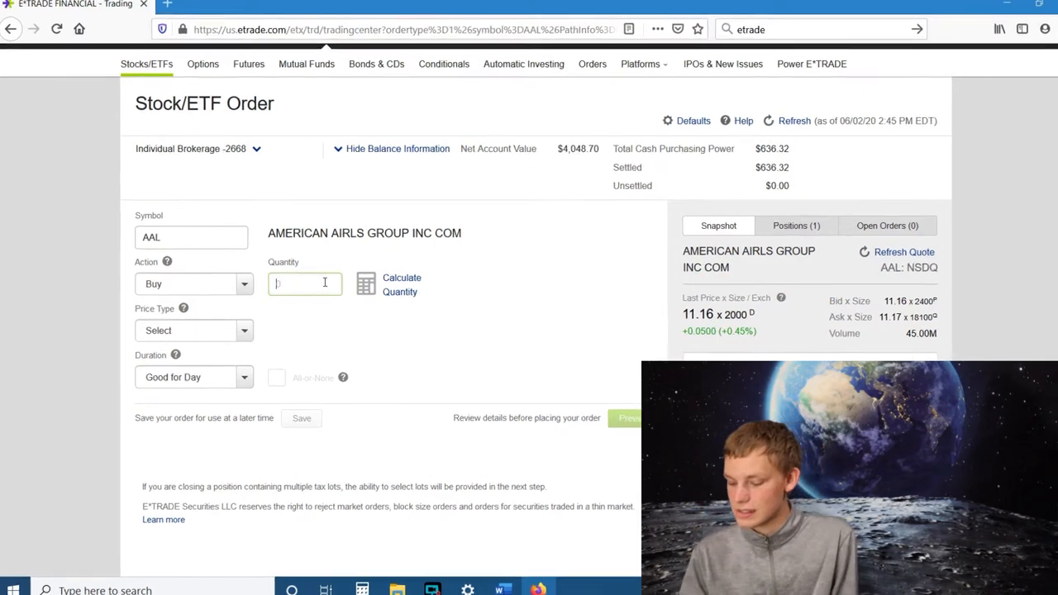
{"action": "type", "text": "1"}
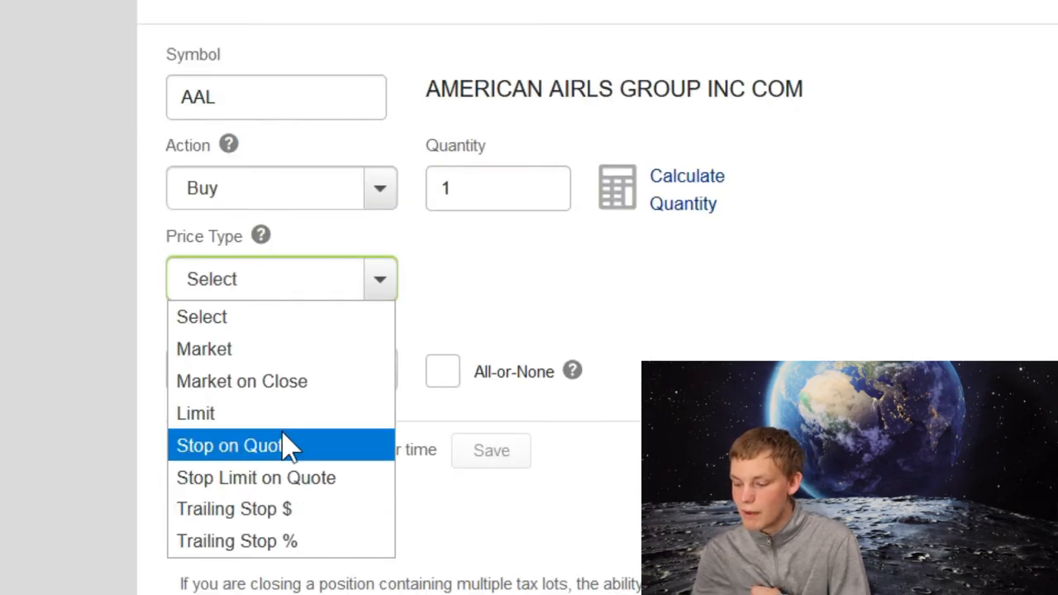
{"action": "mouse_move", "coordinate": [196, 413]}
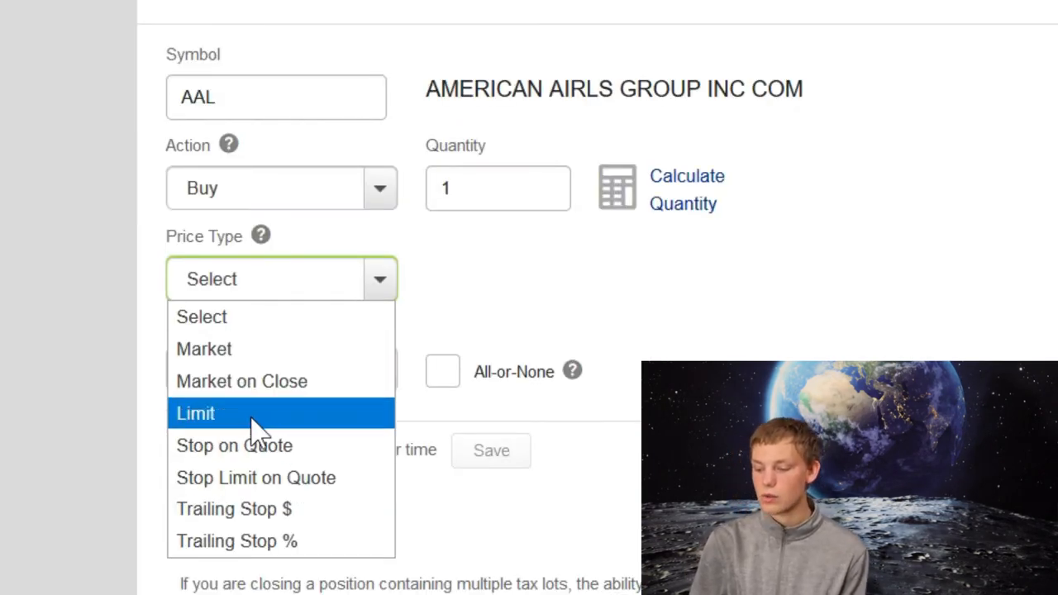
{"action": "left_click", "coordinate": [195, 413]}
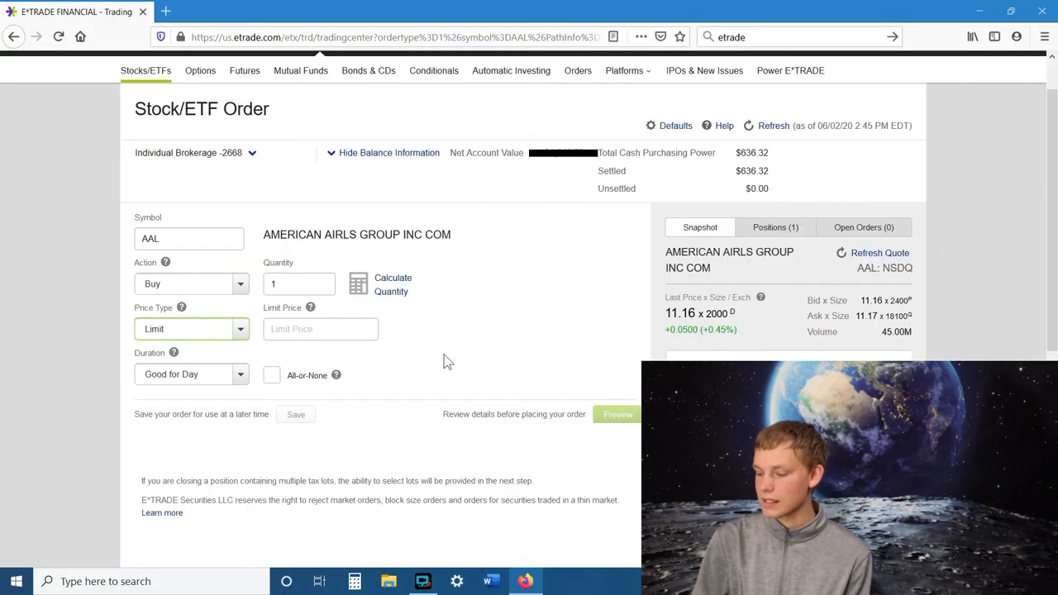
{"action": "mouse_move", "coordinate": [476, 347]}
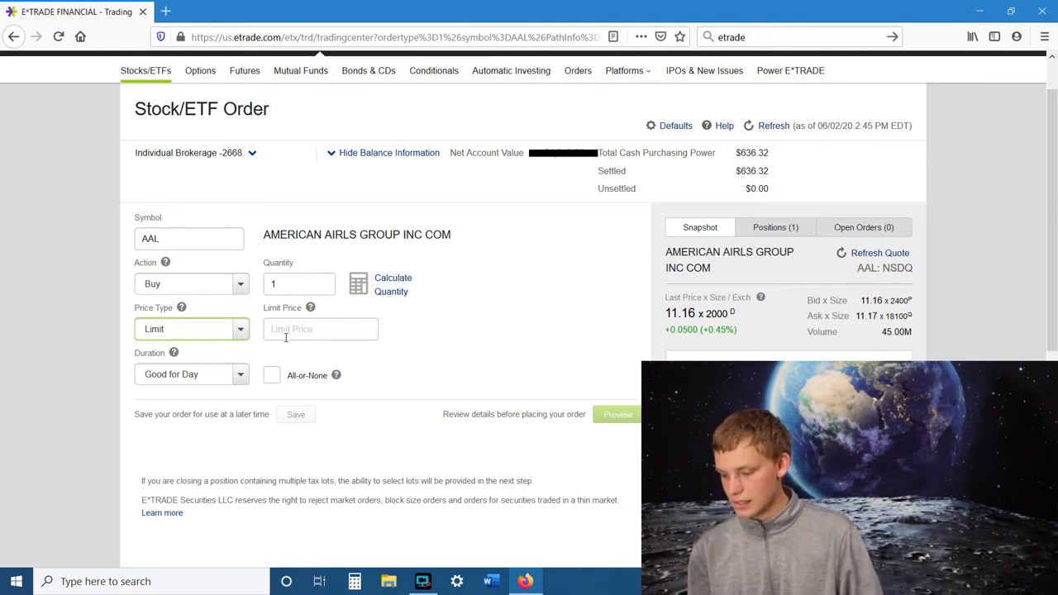
{"action": "type", "text": "11.20"}
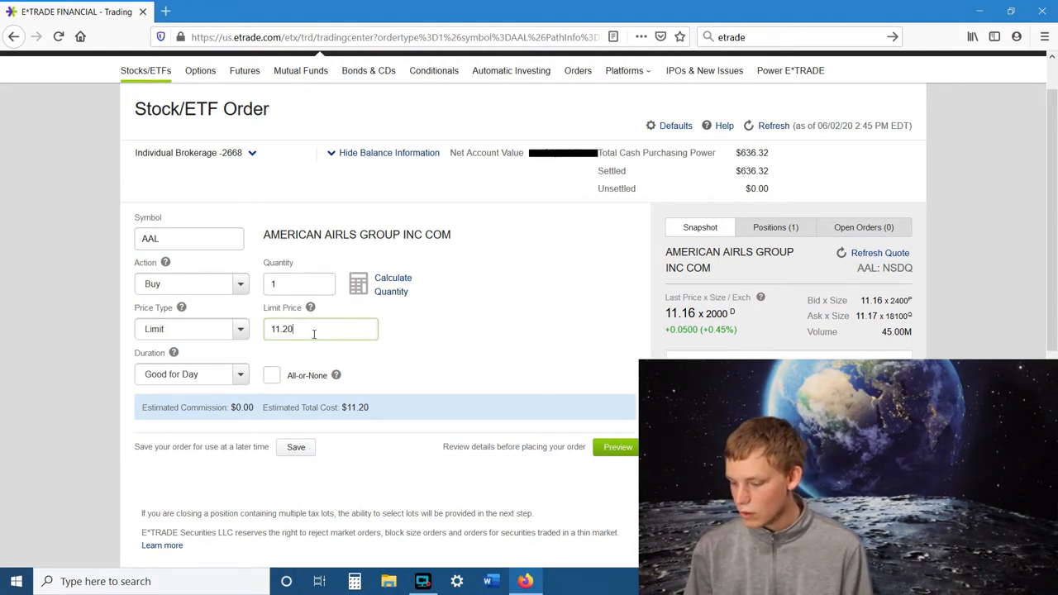
{"action": "scroll", "scroll_direction": "down", "scroll_amount": 3}
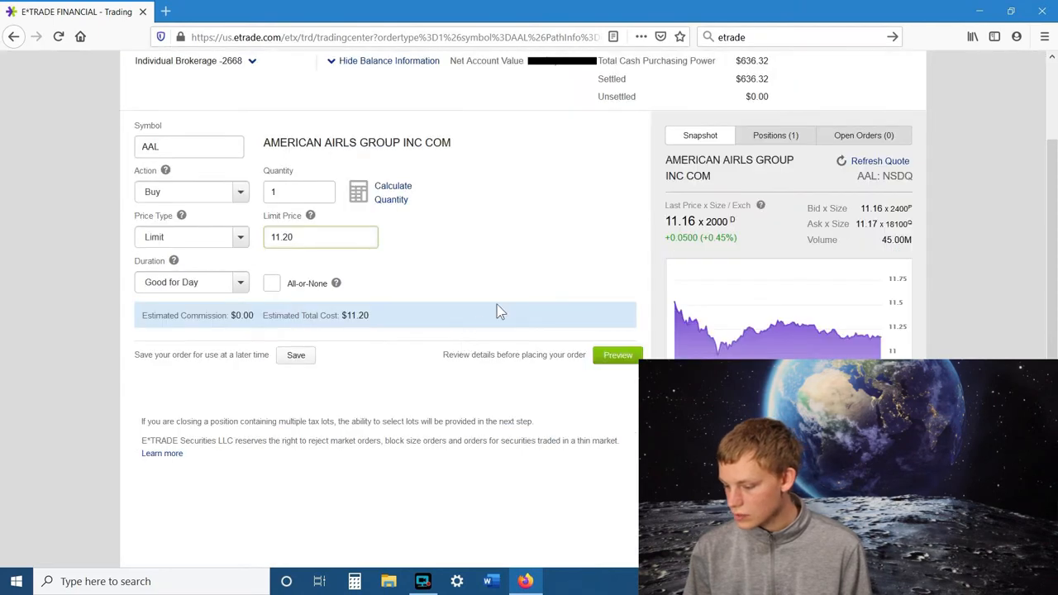
{"action": "mouse_move", "coordinate": [618, 360]}
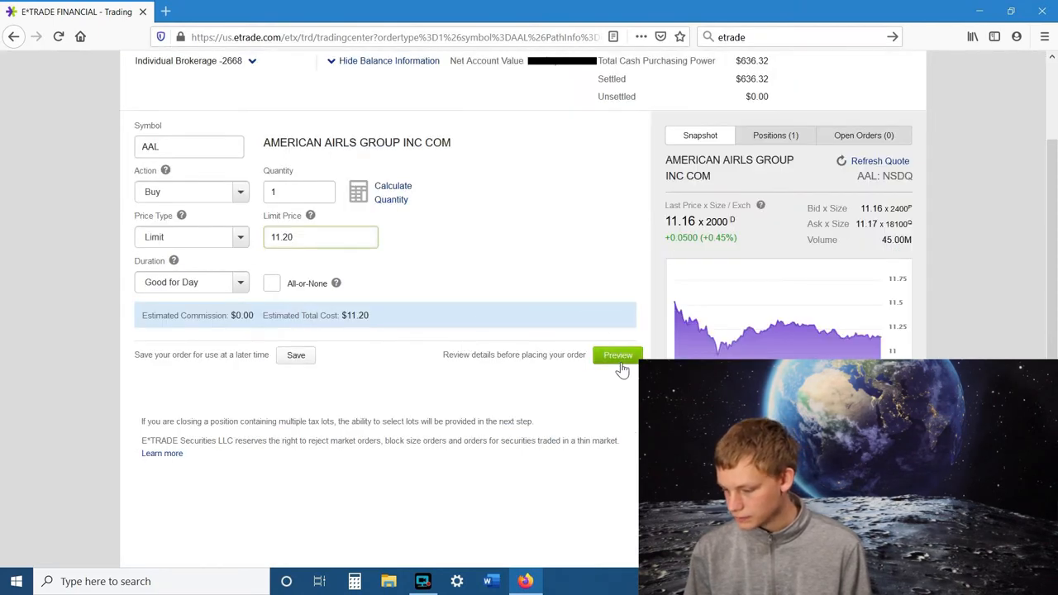
Preview the 1-share AAL limit buy at $11.20, Good for Day, and place it
{"action": "left_click", "coordinate": [618, 355]}
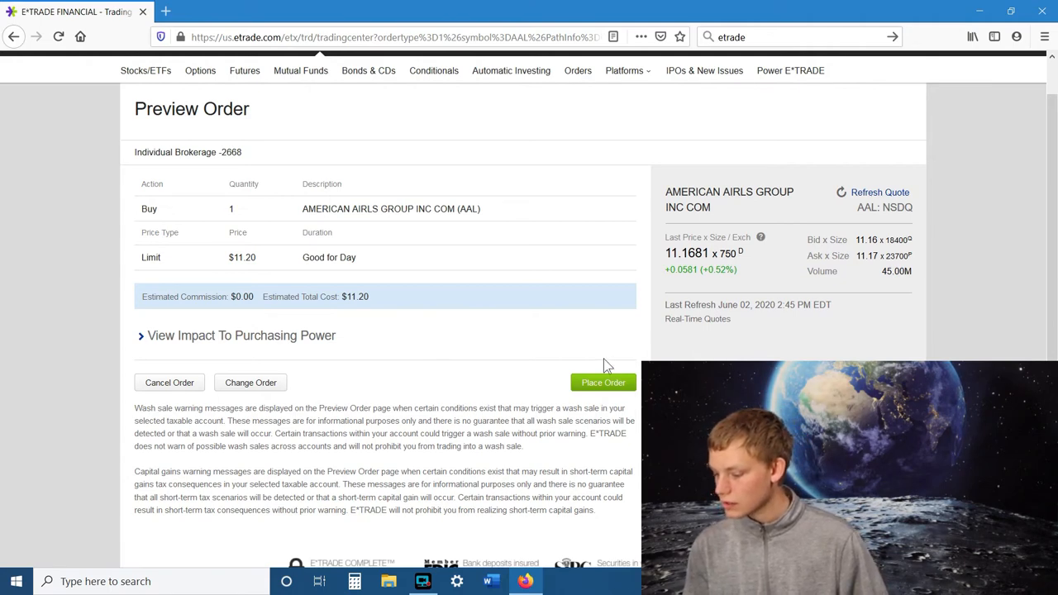
{"action": "left_click", "coordinate": [603, 382]}
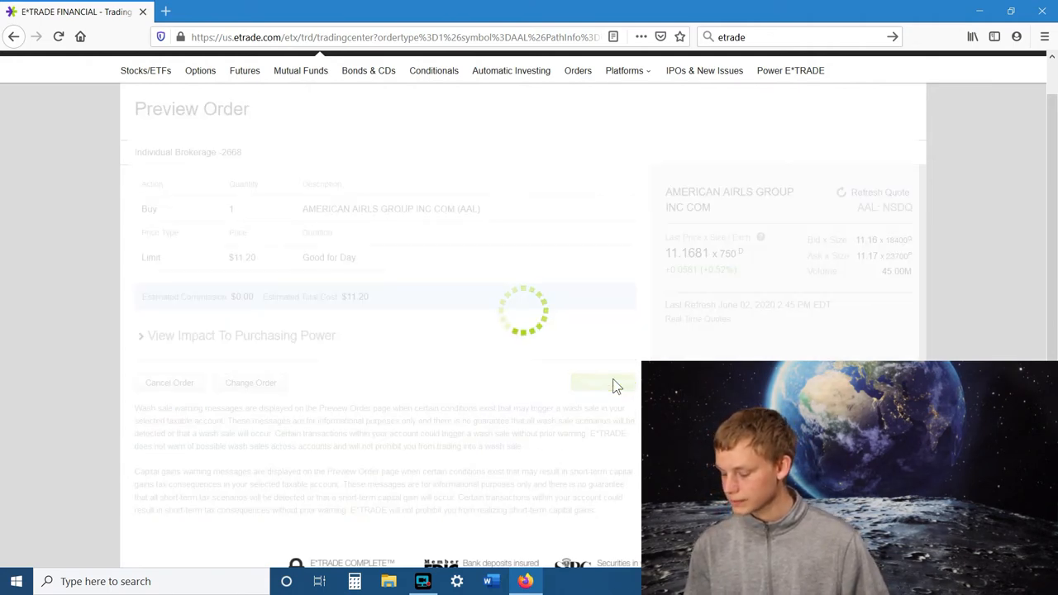
View the confirmation for Order #60: 1 AAL share at $11.20, Open
{"action": "left_click", "coordinate": [604, 381]}
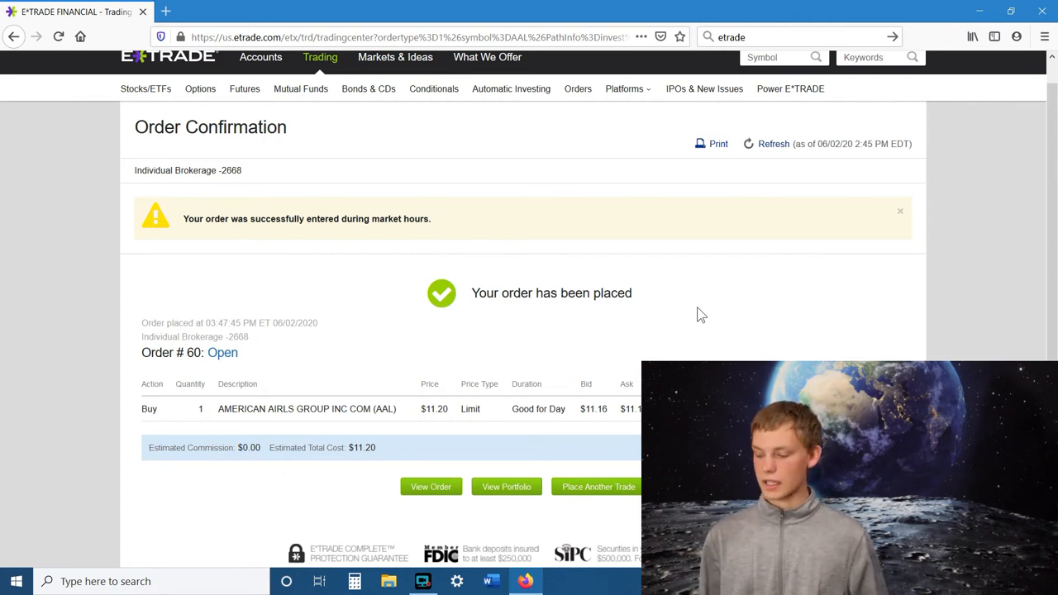
{"action": "scroll", "scroll_direction": "down", "scroll_amount": 3}
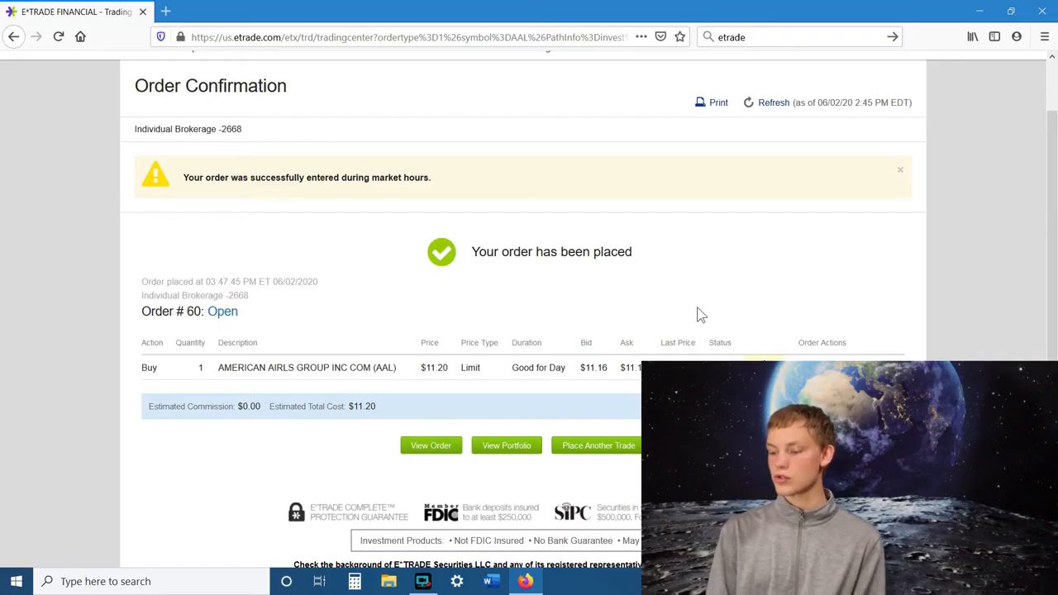